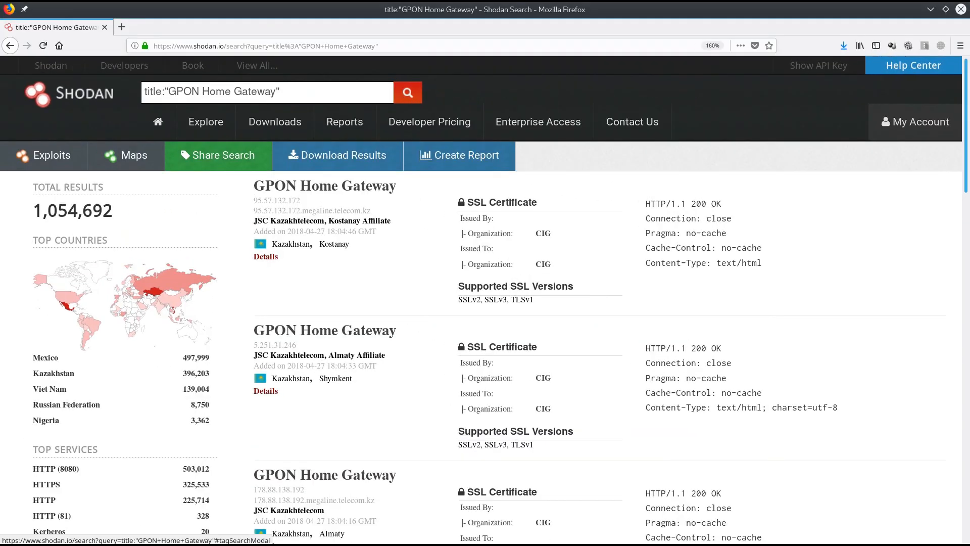
- Highlight Mexico as top Shodan country, run 'bash Sploit.sh GPON_emulated id', and select uid=0(root)
triple_click(235, 92)
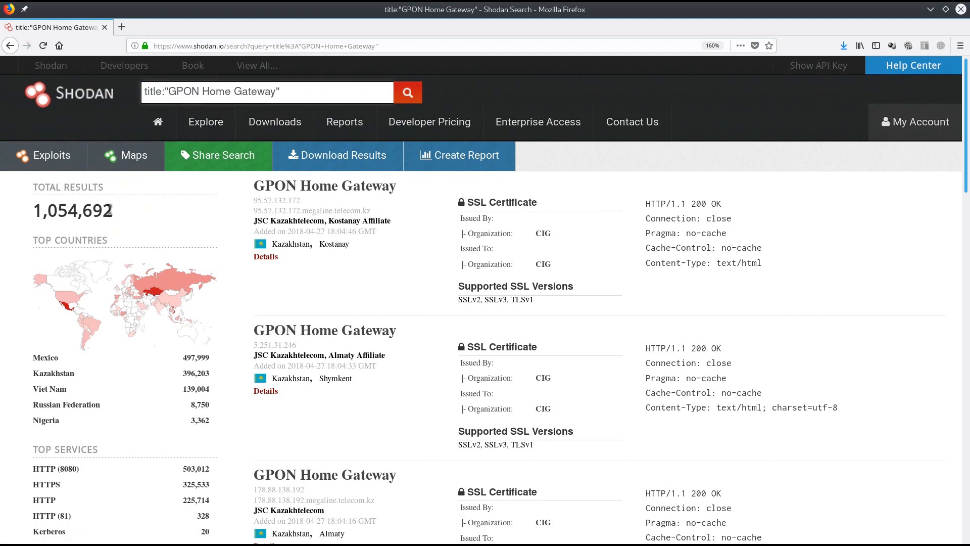
double_click(72, 210)
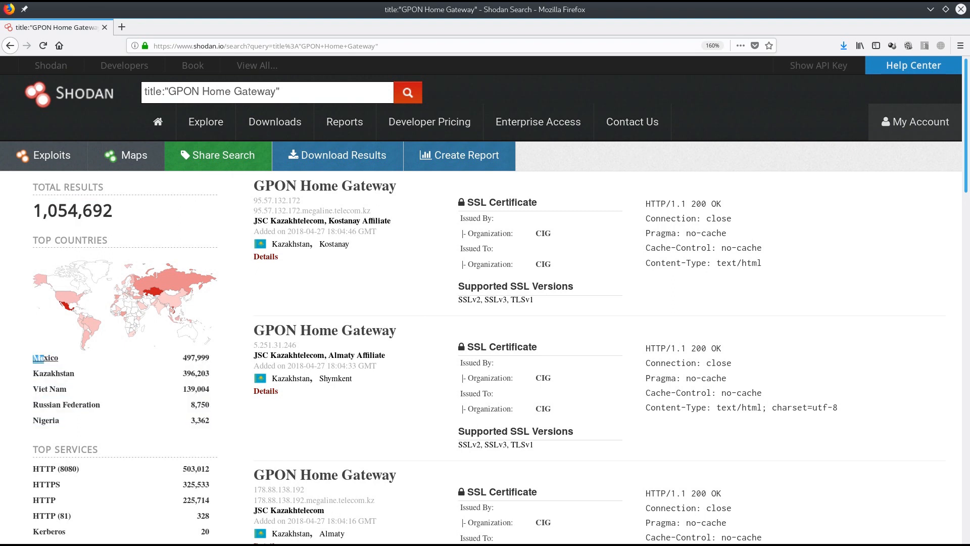
mouse_move(169, 290)
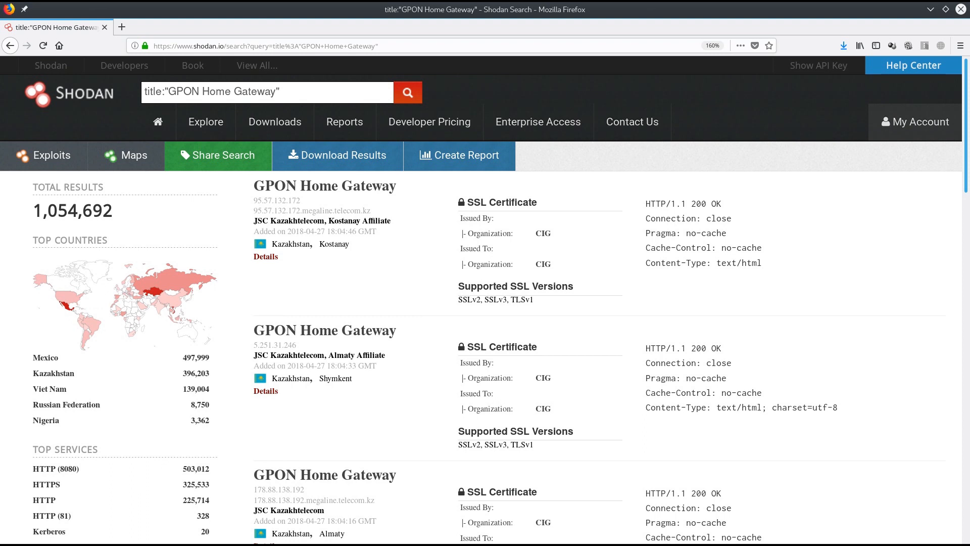
mouse_move(58, 296)
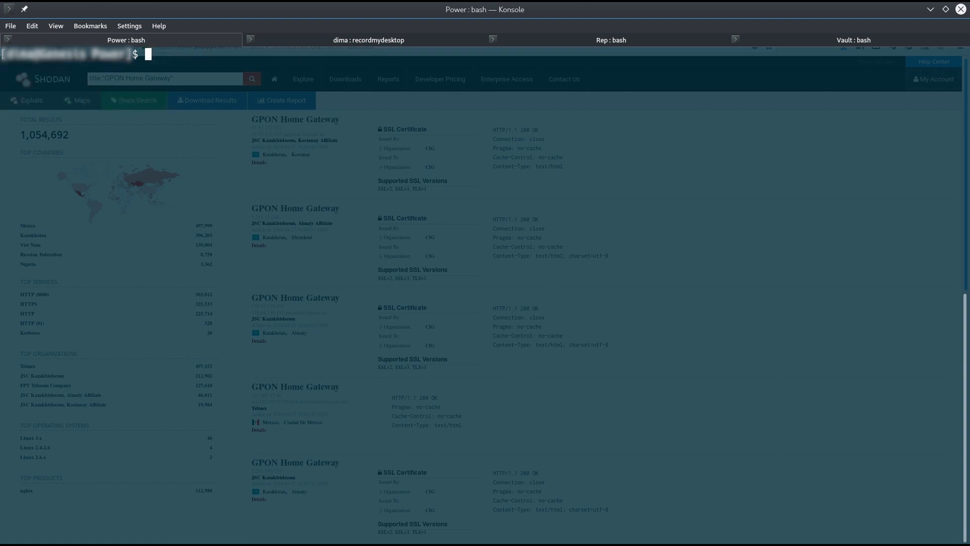
type("bash Spl")
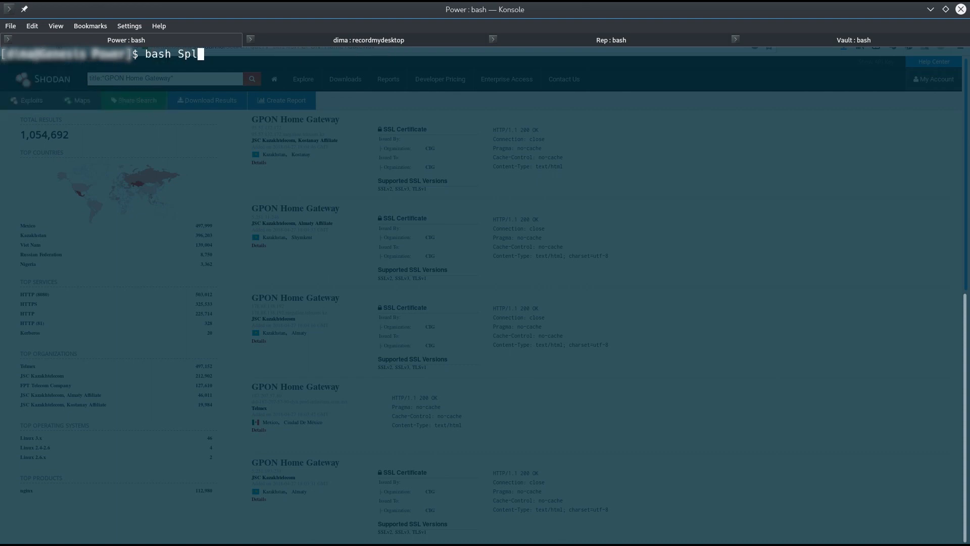
type("oit.sh G")
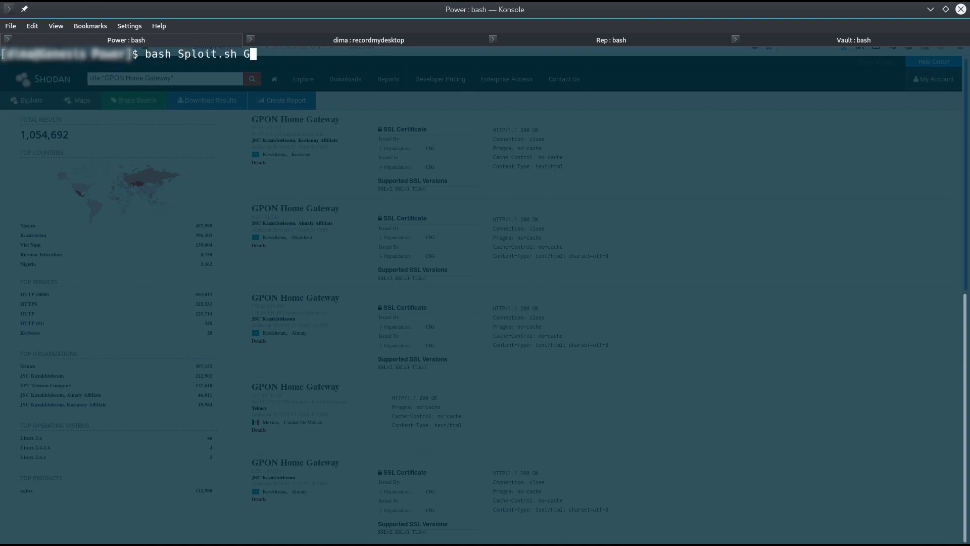
type("PON_em")
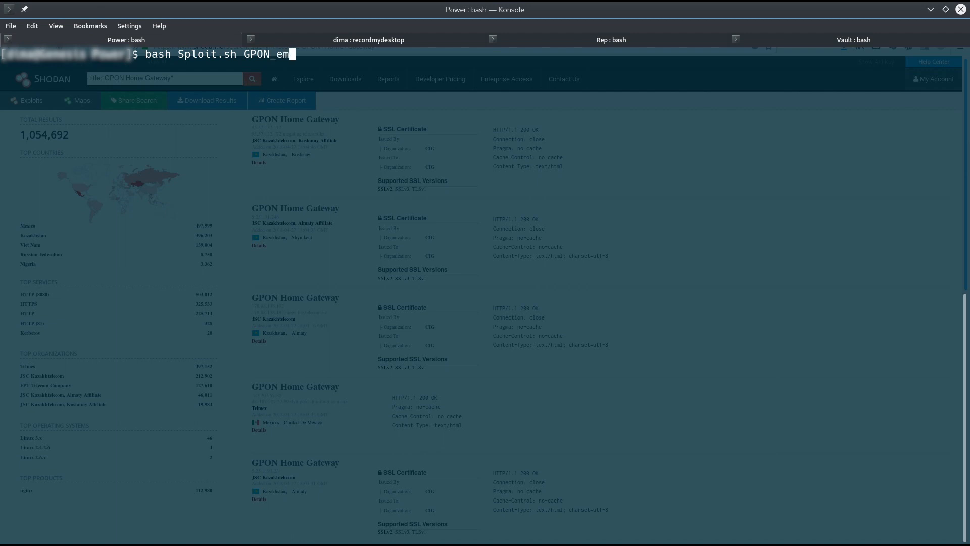
type("ulated")
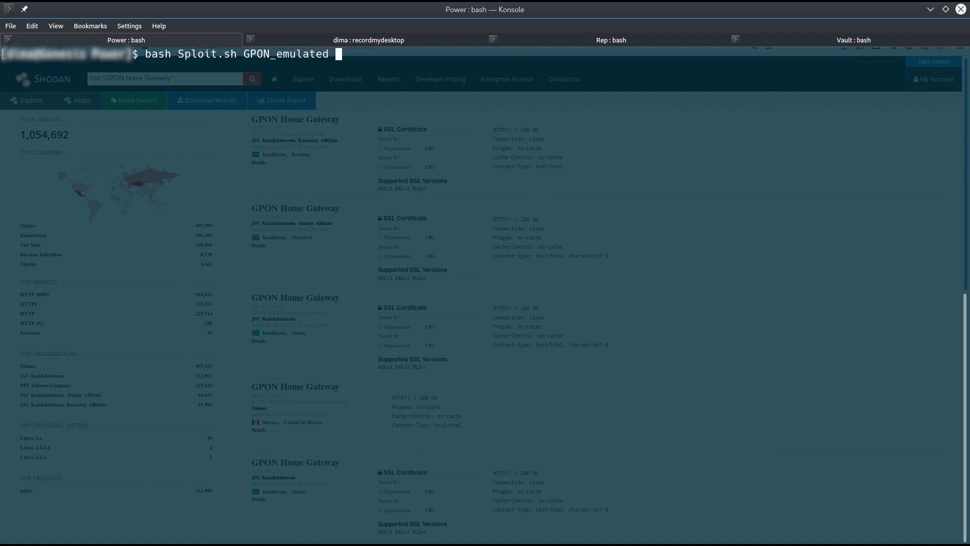
type("id")
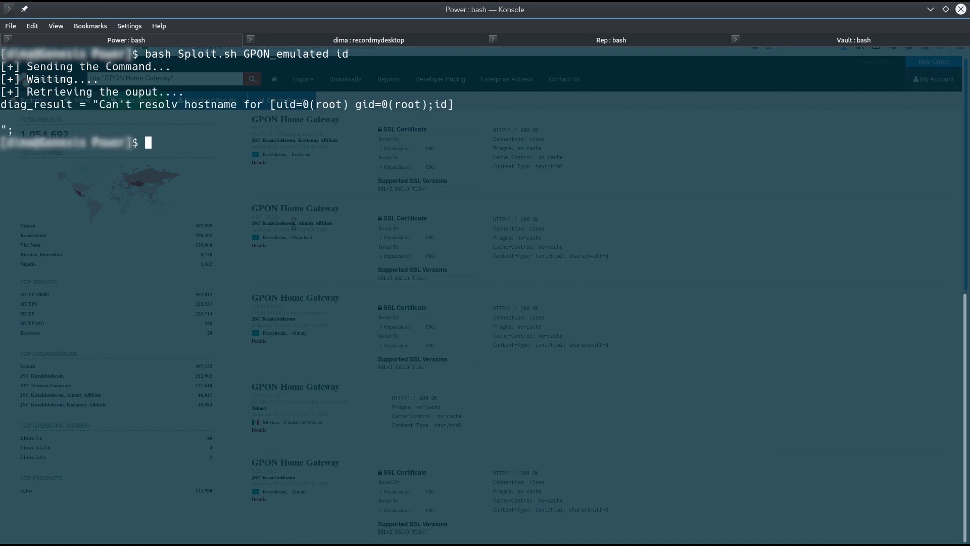
double_click(285, 104)
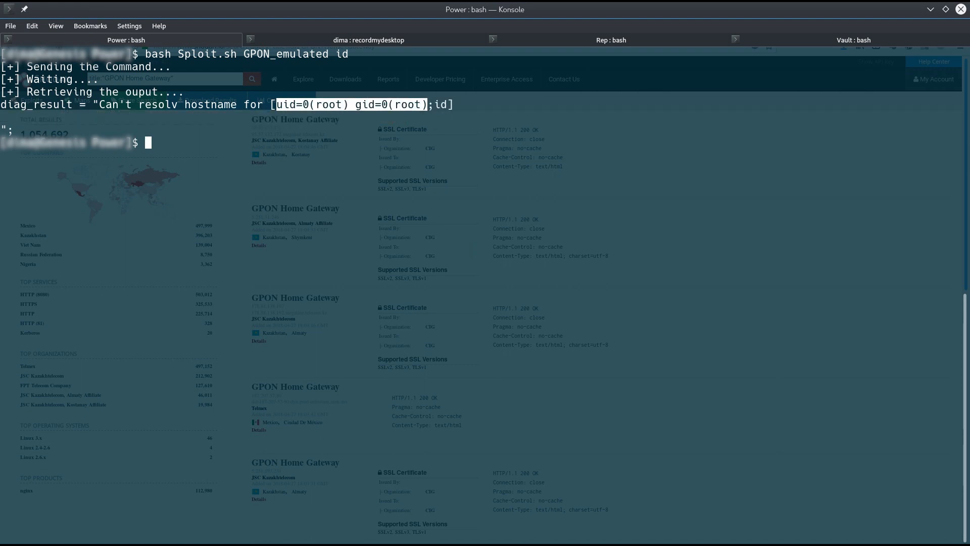
type("bash Sploit.sh GPON_emulated l")
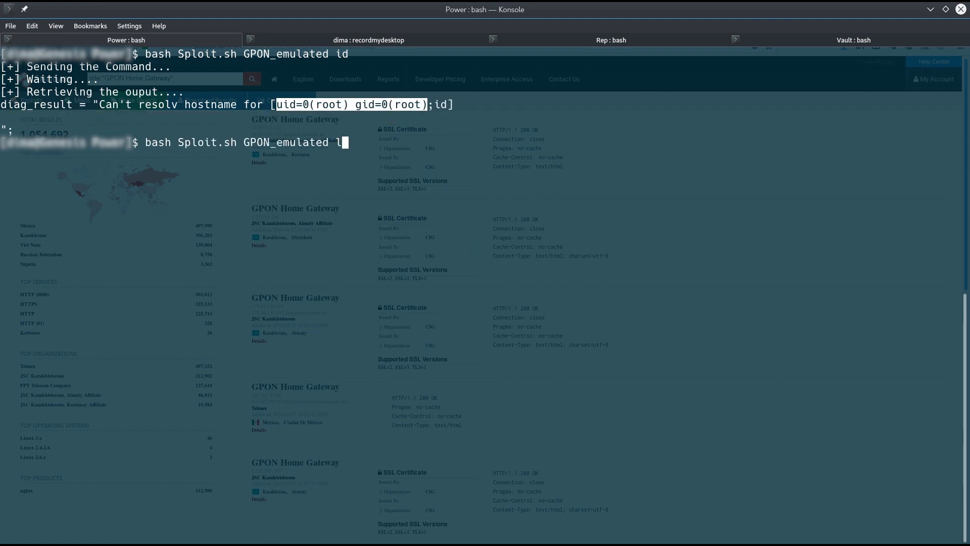
- Run 'bash Sploit.sh GPON_emulated ls' to list router root directories: bin, etc, root, web
key("Return")
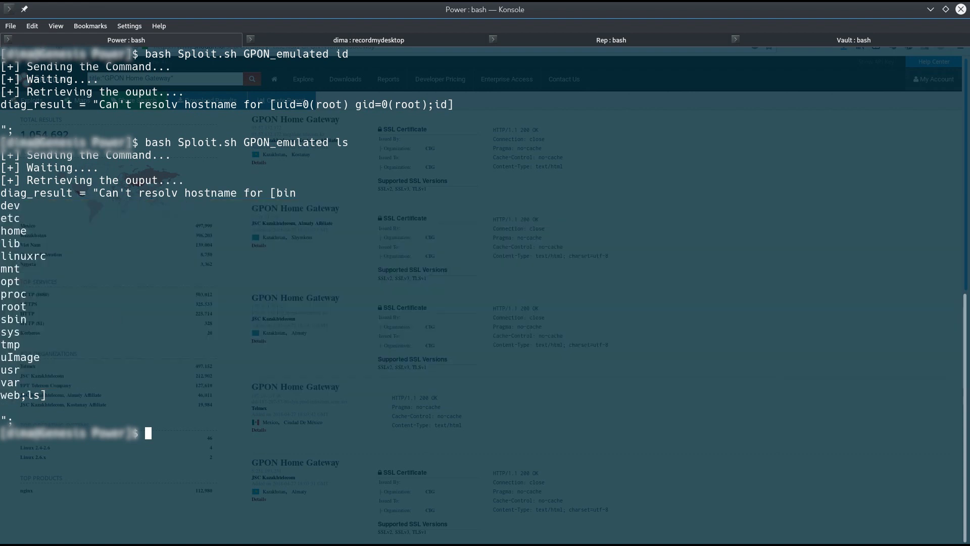
type("bash Sploit.sh GPON_emulated 'l")
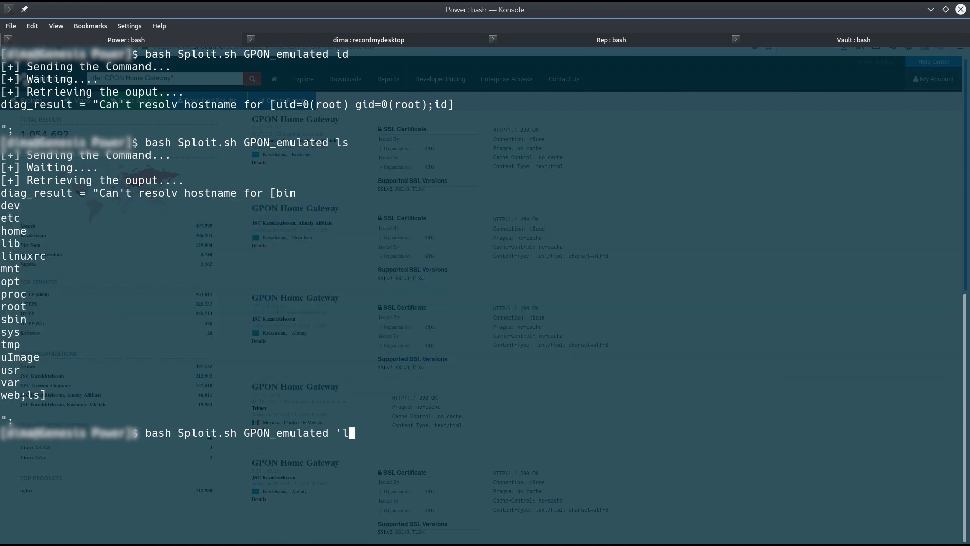